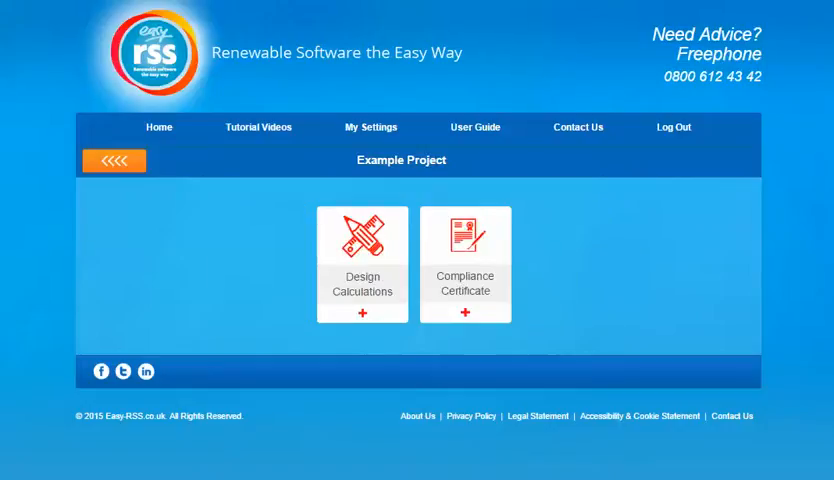
pyautogui.moveTo(270, 214)
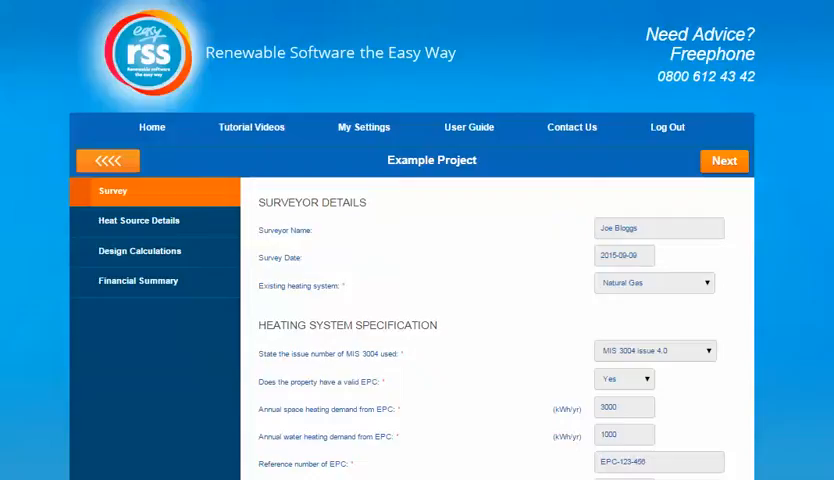
pyautogui.scroll(-3)
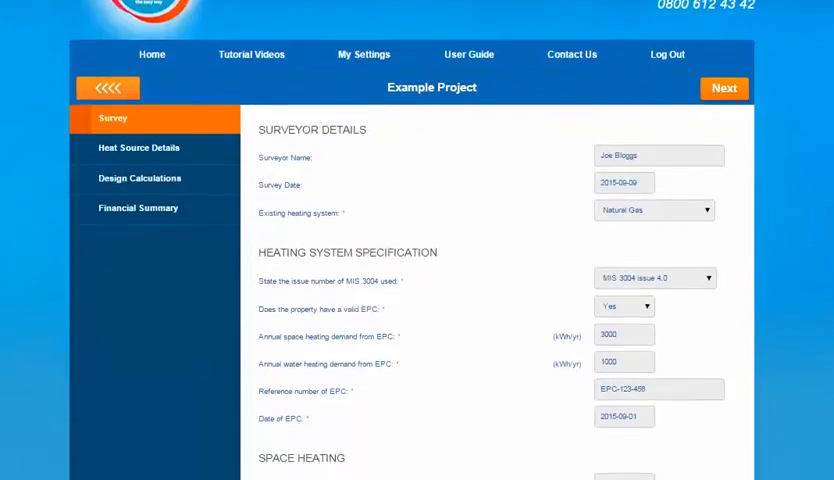
pyautogui.scroll(-3)
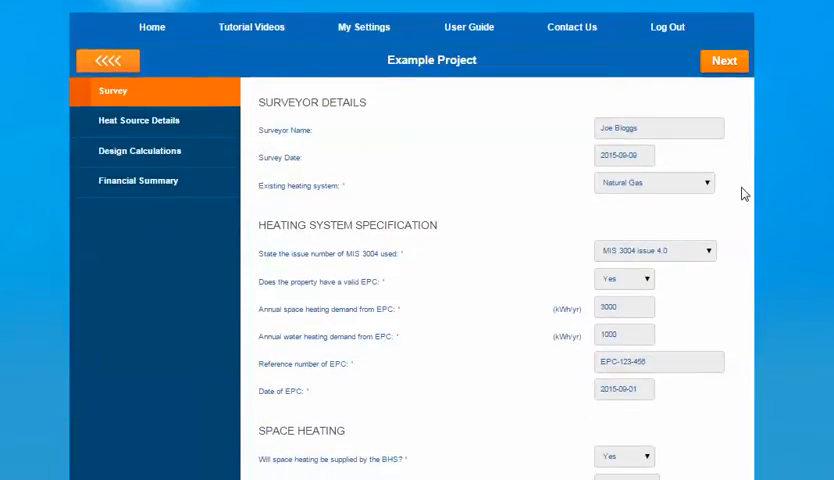
pyautogui.click(654, 182)
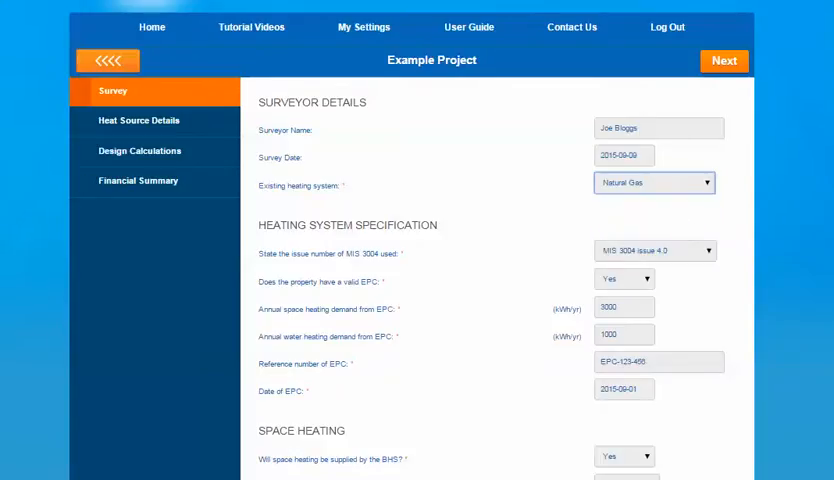
pyautogui.scroll(-3)
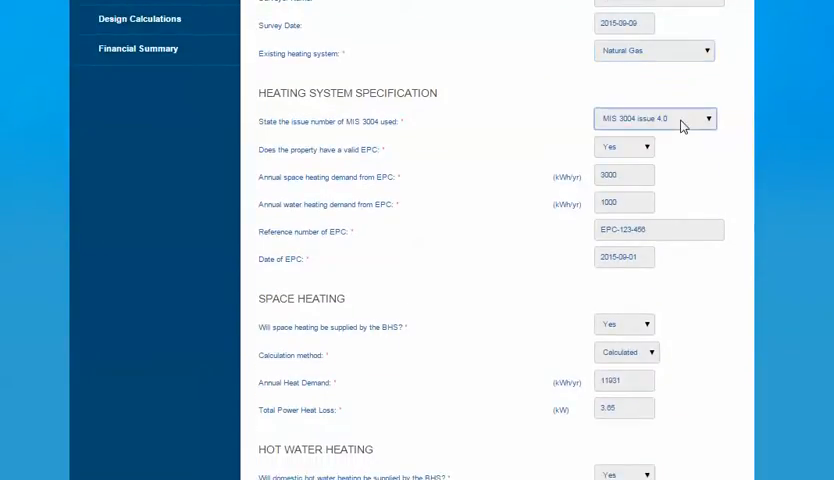
pyautogui.click(652, 118)
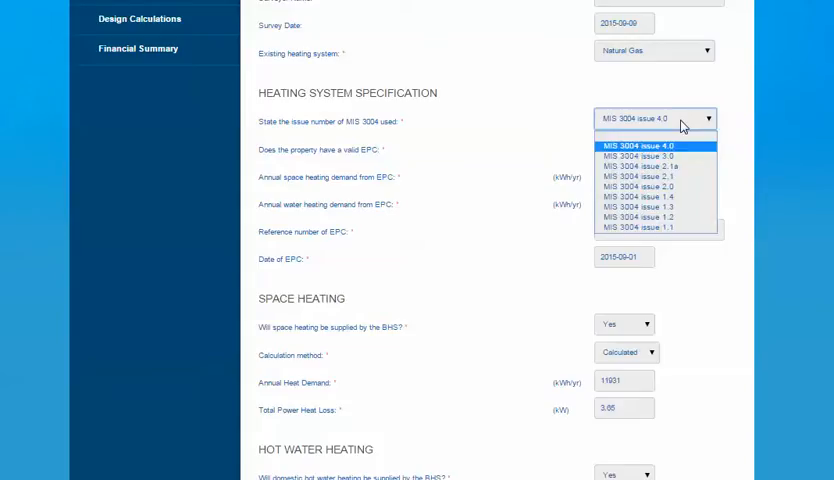
pyautogui.click(644, 144)
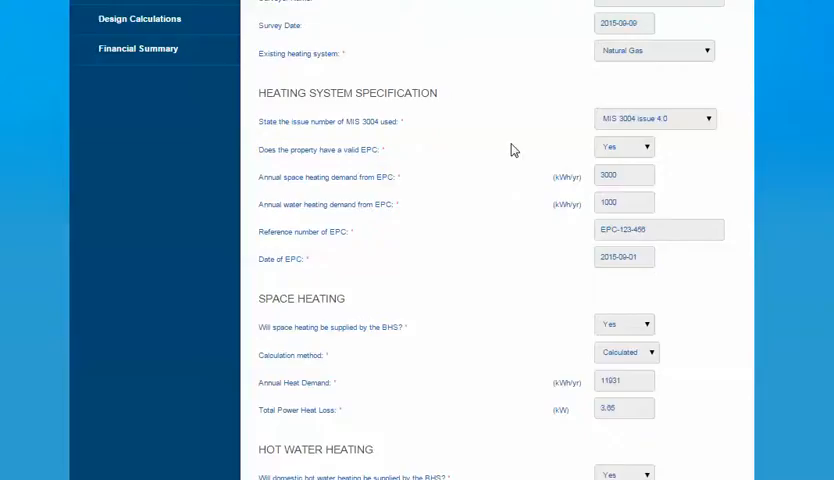
pyautogui.click(624, 148)
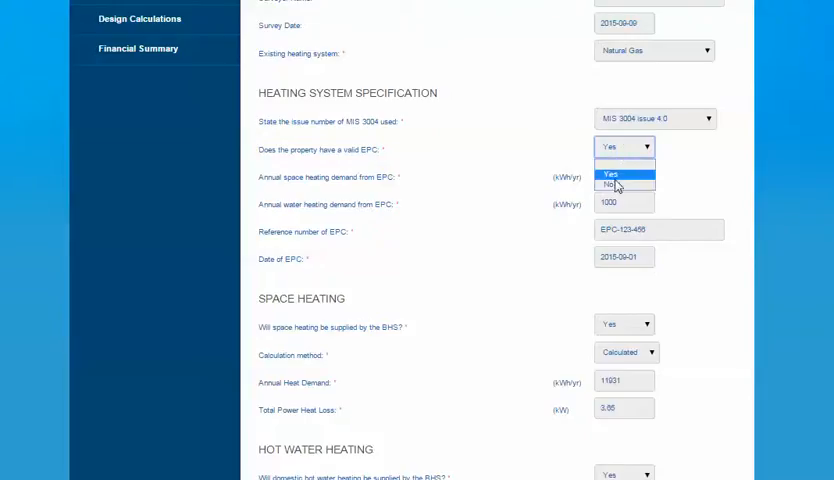
pyautogui.click(612, 184)
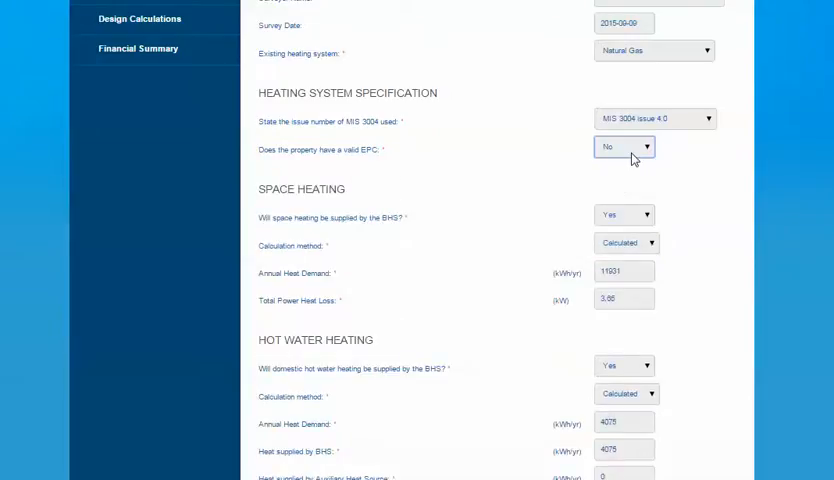
pyautogui.click(624, 148)
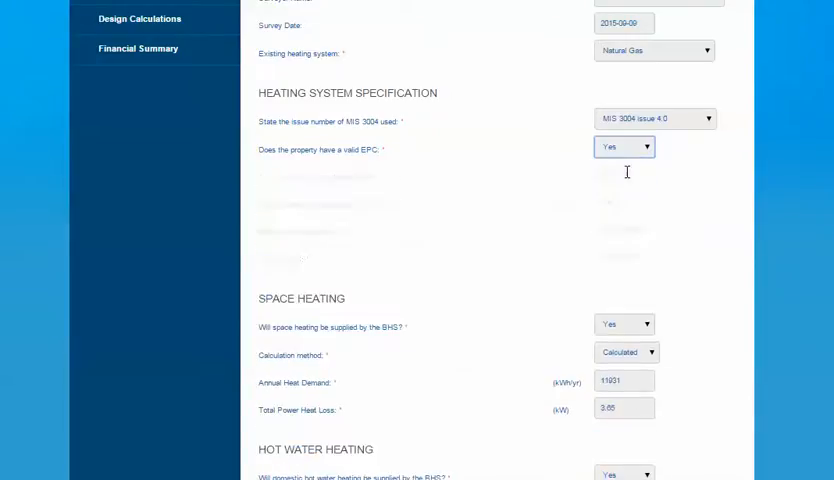
pyautogui.click(624, 148)
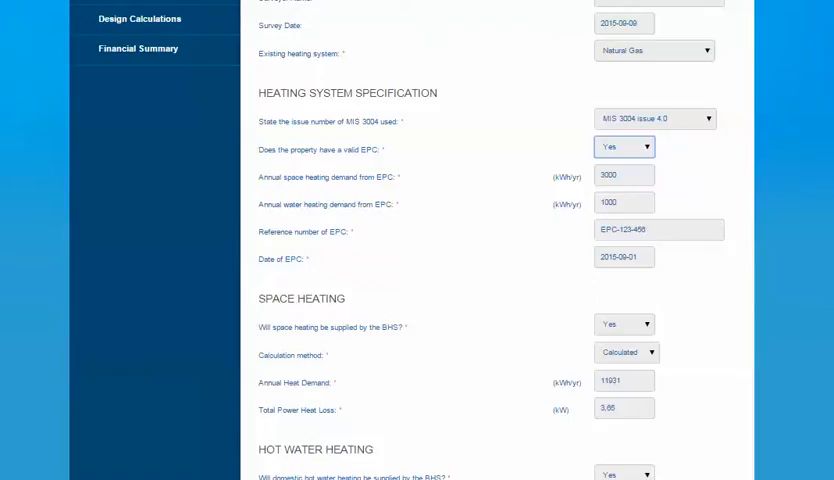
pyautogui.scroll(-3)
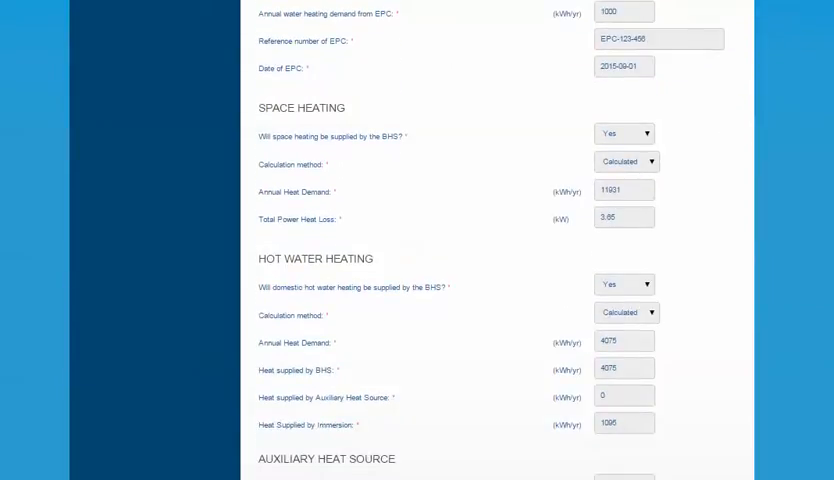
pyautogui.scroll(-3)
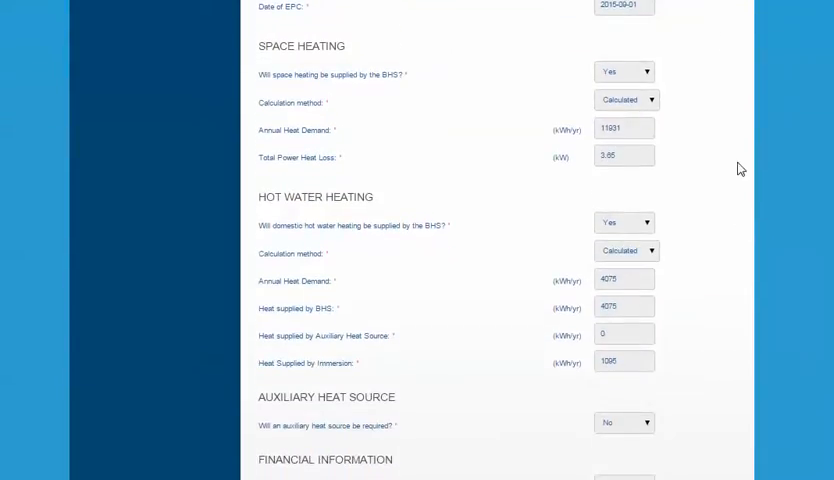
pyautogui.moveTo(688, 120)
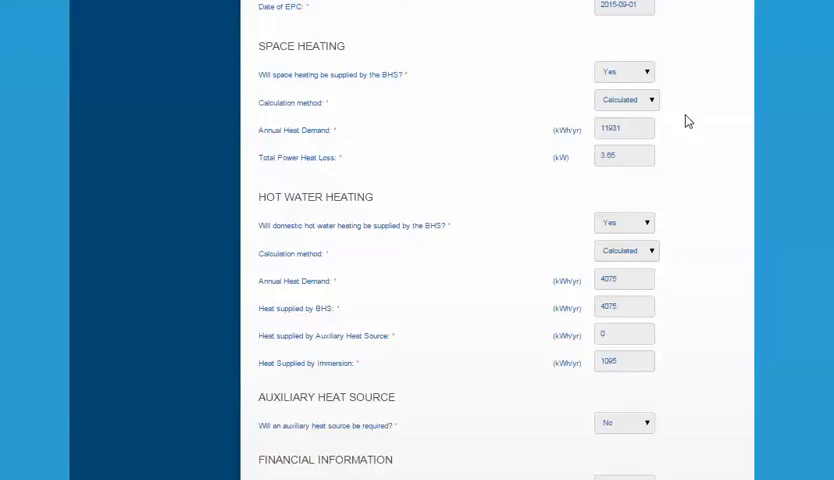
pyautogui.click(624, 100)
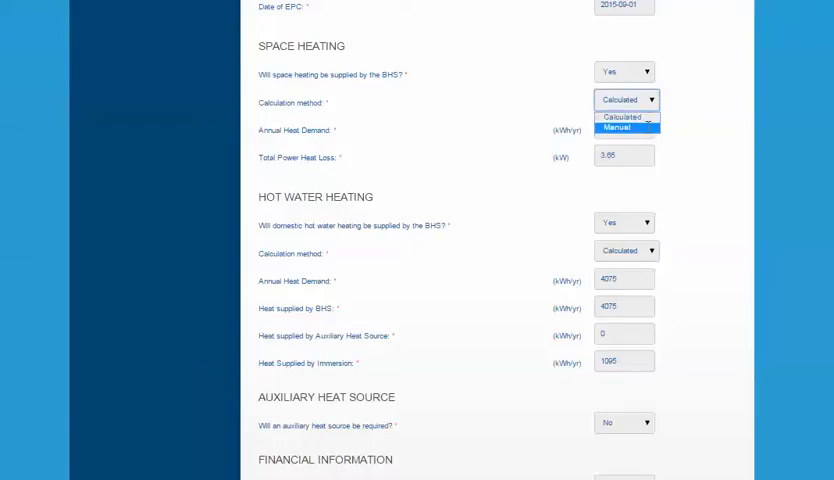
pyautogui.click(624, 128)
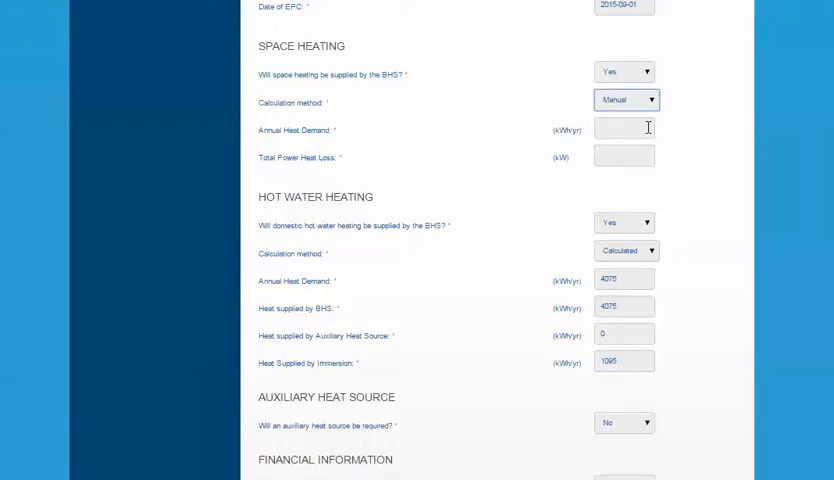
pyautogui.click(624, 100)
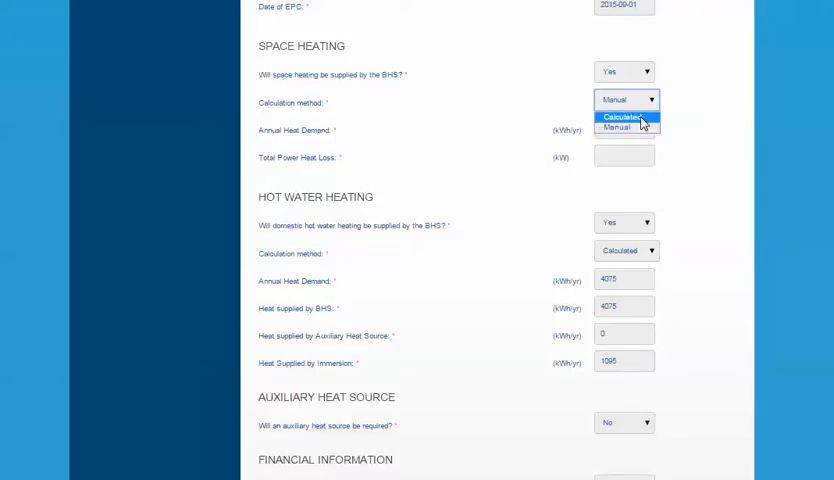
pyautogui.click(624, 122)
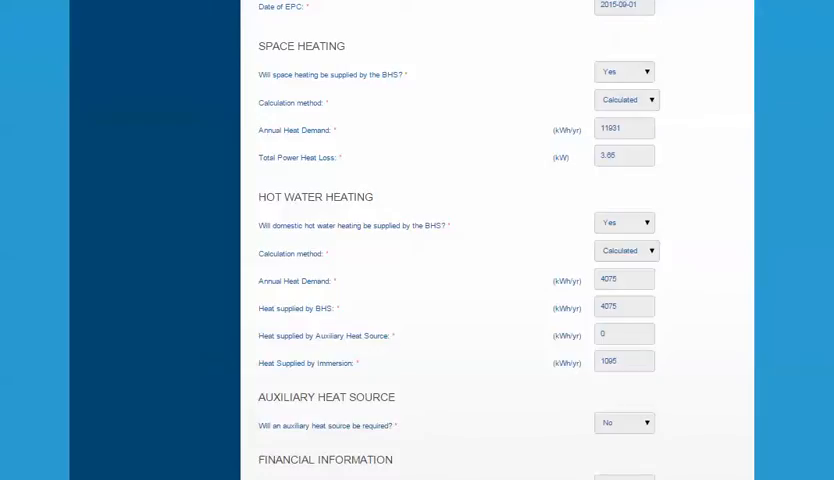
pyautogui.scroll(-3)
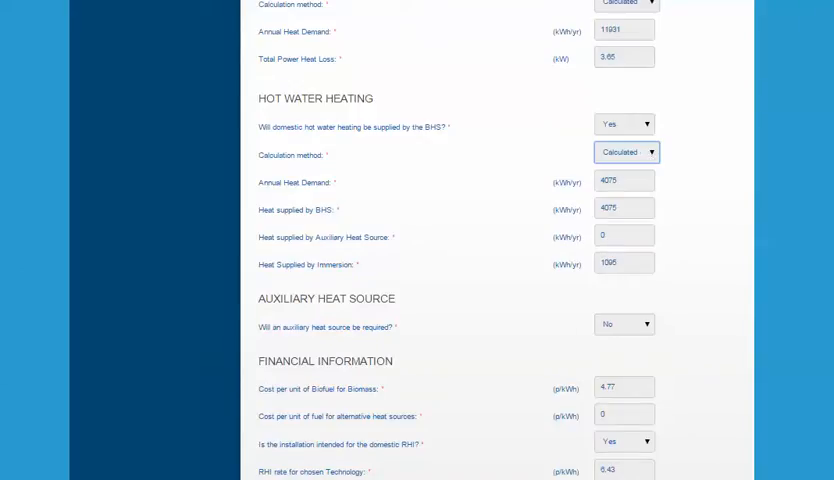
# Answer Yes to 'Will an auxiliary heat source be required?', revealing the auxiliary fuel and efficiency fields.
pyautogui.scroll(-3)
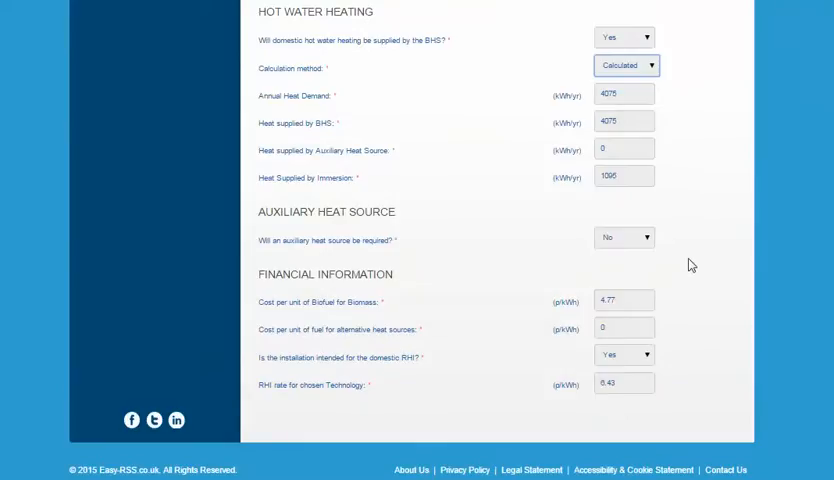
pyautogui.moveTo(670, 272)
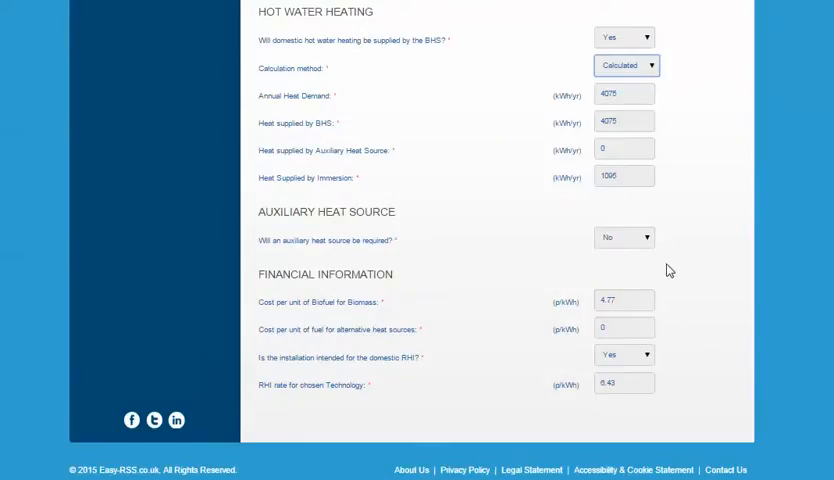
pyautogui.click(624, 236)
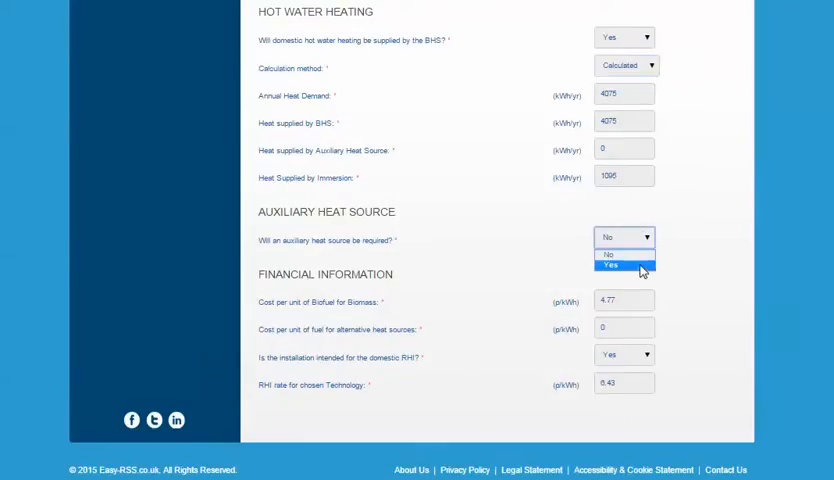
pyautogui.click(608, 266)
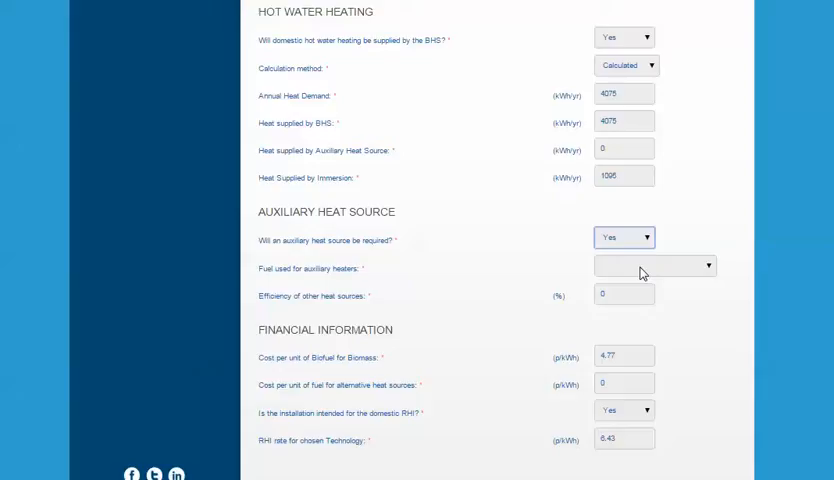
pyautogui.click(654, 264)
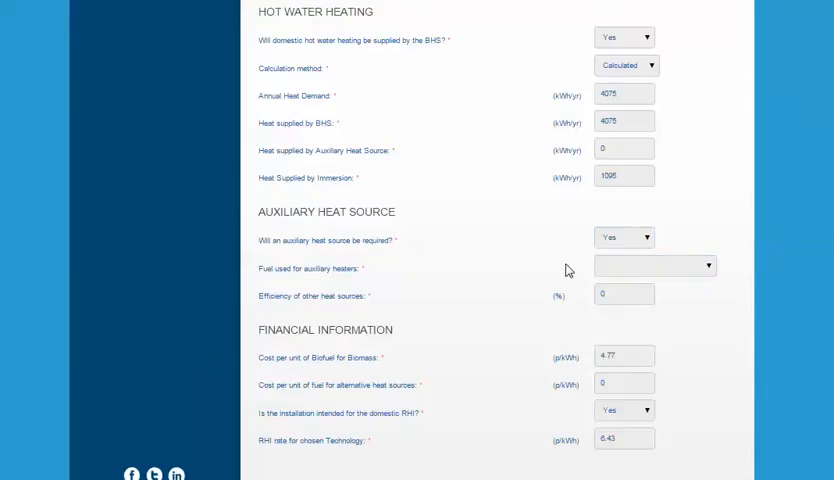
pyautogui.click(624, 236)
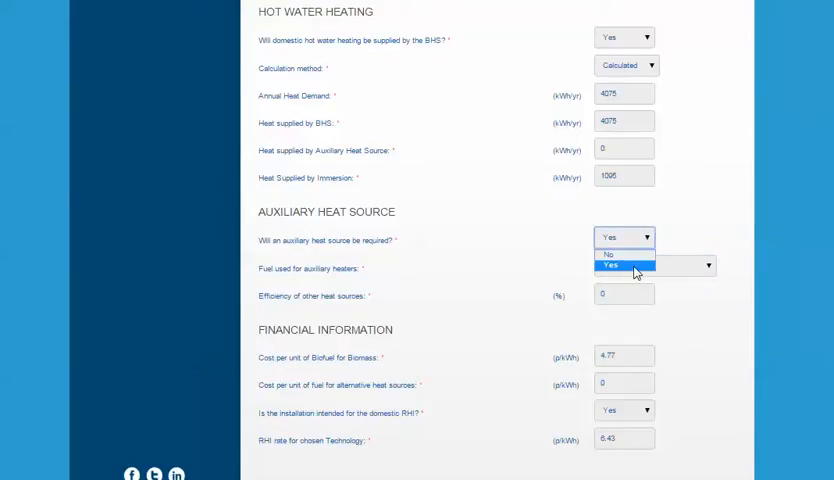
pyautogui.click(608, 266)
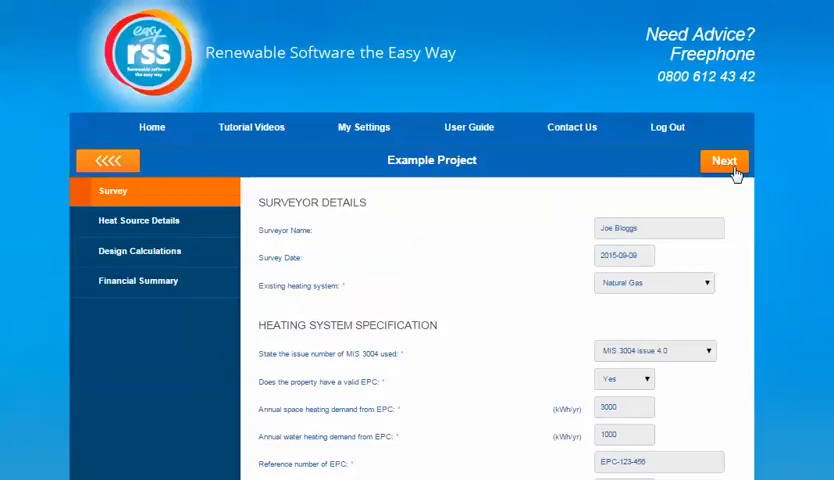
# Move to the biomass heat source details and keep Pellets as the intended fuel type.
pyautogui.click(724, 160)
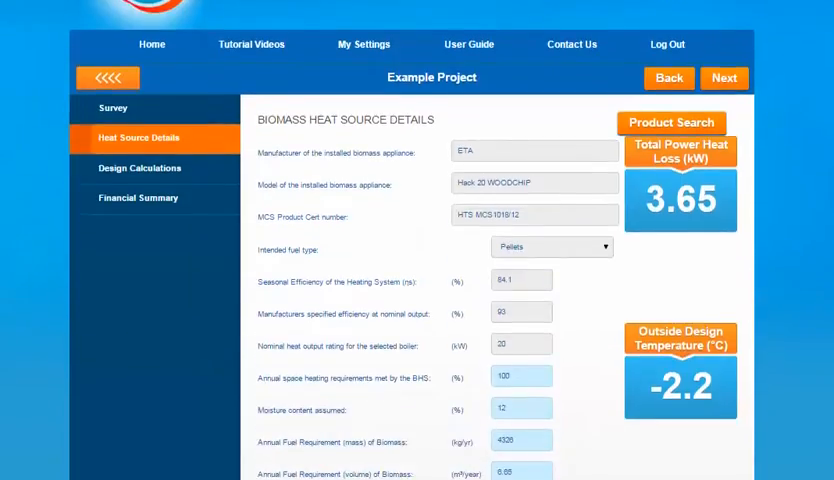
pyautogui.scroll(-3)
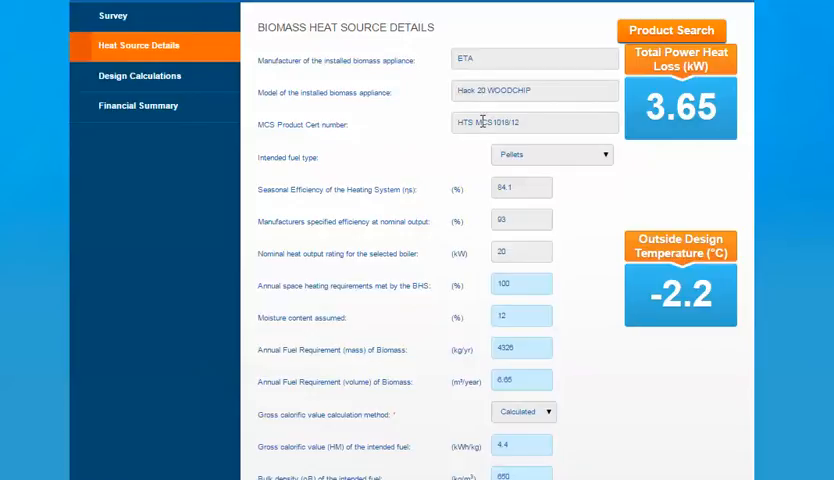
pyautogui.moveTo(564, 80)
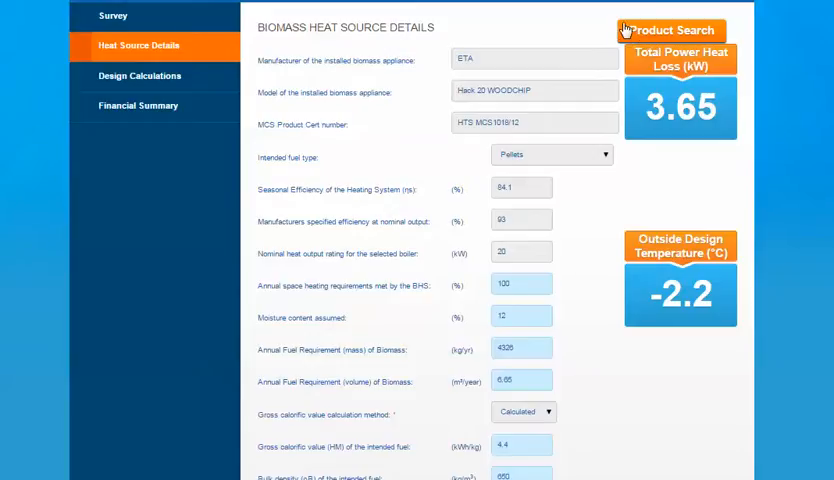
pyautogui.moveTo(380, 112)
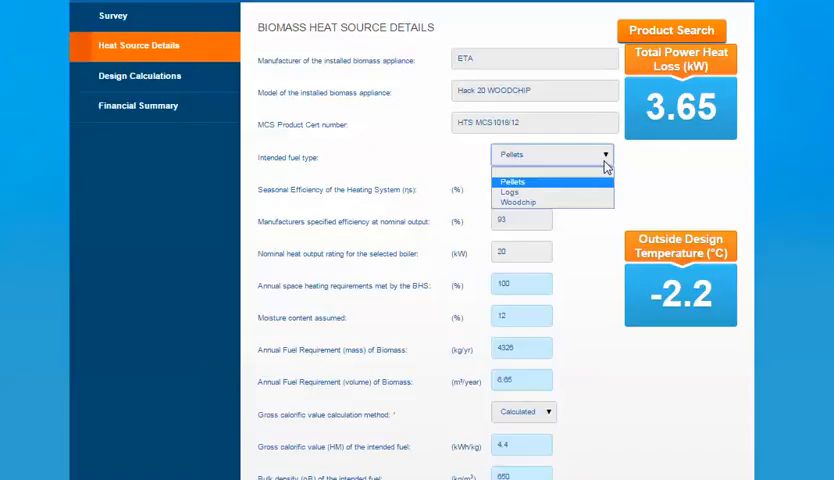
pyautogui.click(512, 180)
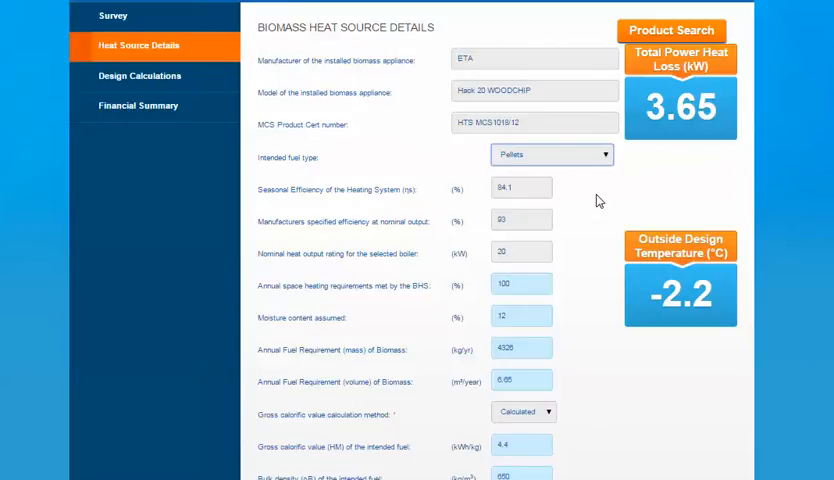
pyautogui.moveTo(676, 192)
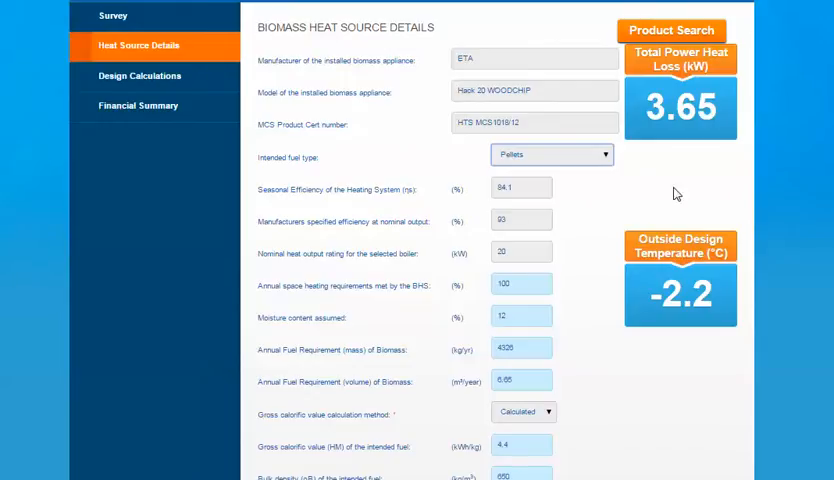
# Toggle the calorific value method Manual then back to Calculated and enter a gross calorific value of 4.4.
pyautogui.scroll(-3)
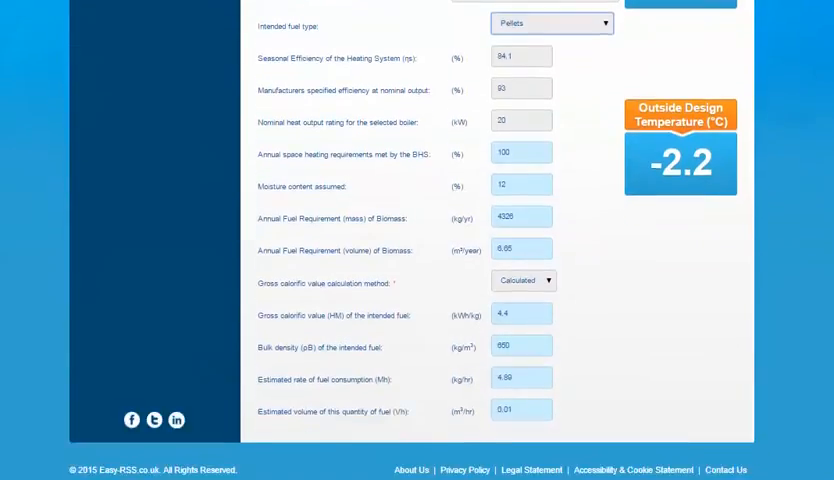
pyautogui.moveTo(564, 284)
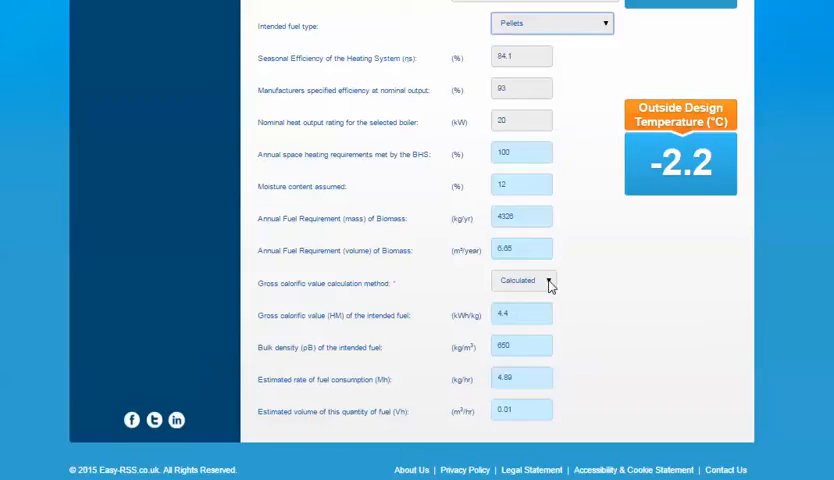
pyautogui.click(518, 280)
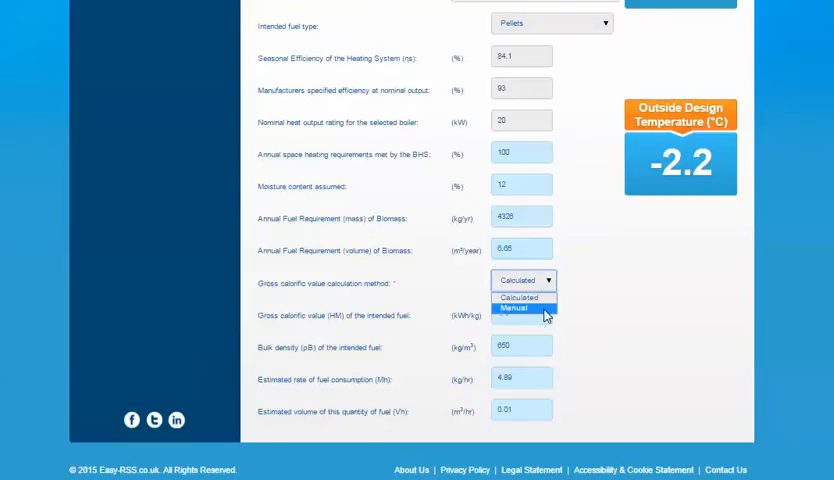
pyautogui.click(520, 308)
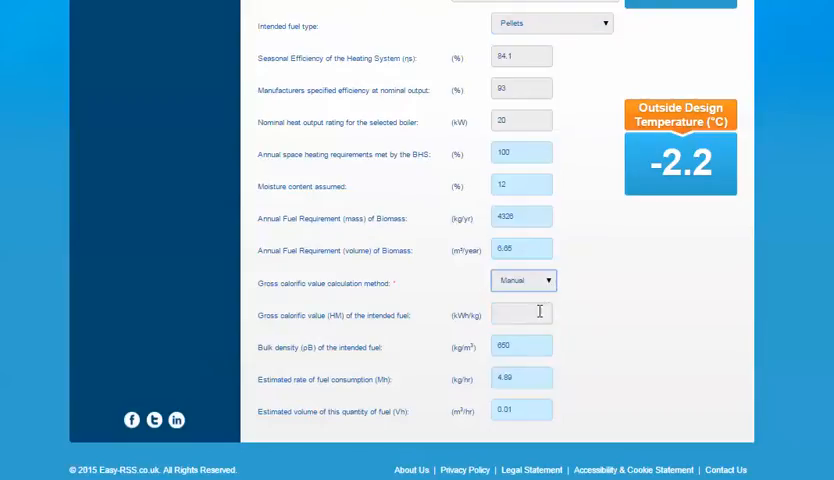
pyautogui.click(524, 280)
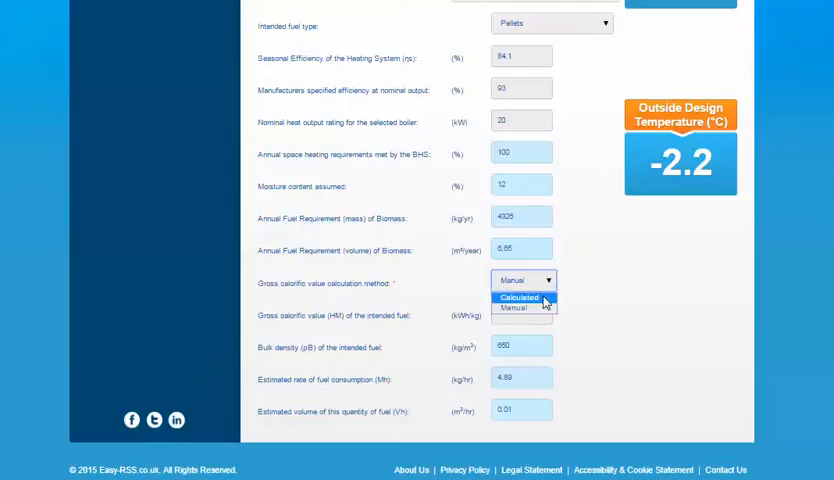
pyautogui.click(518, 298)
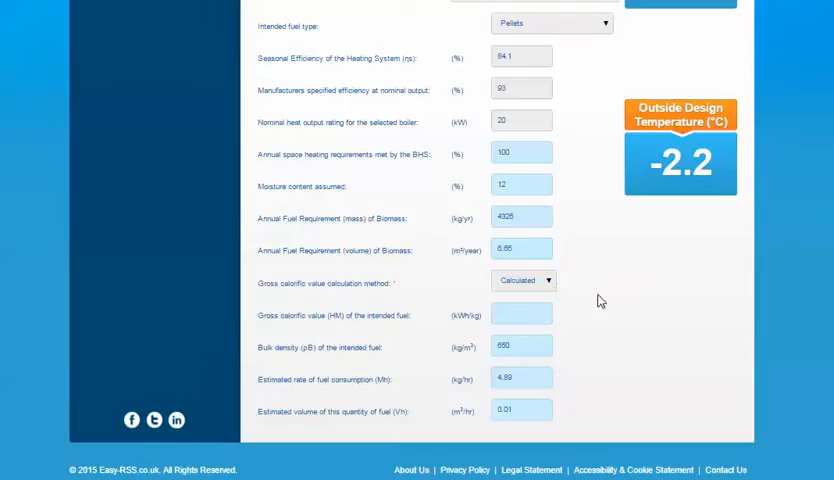
pyautogui.write('4.4')
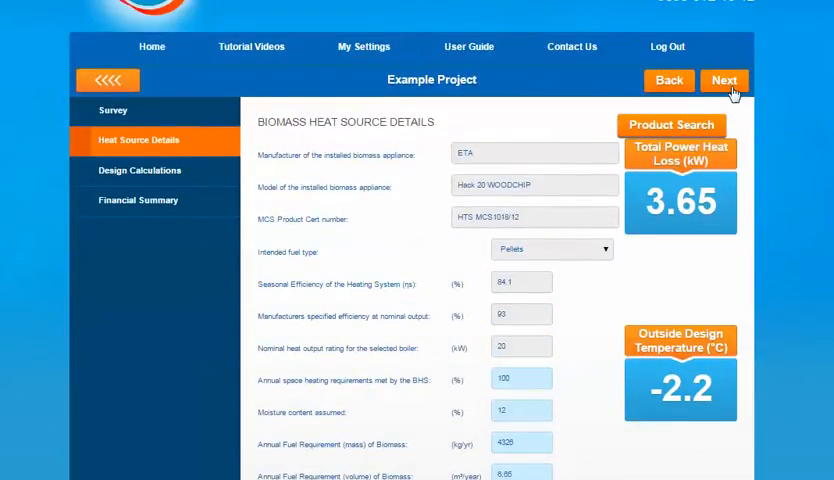
# Review the design calculations page, then continue to the financial summary with running costs and RHI figures.
pyautogui.click(724, 80)
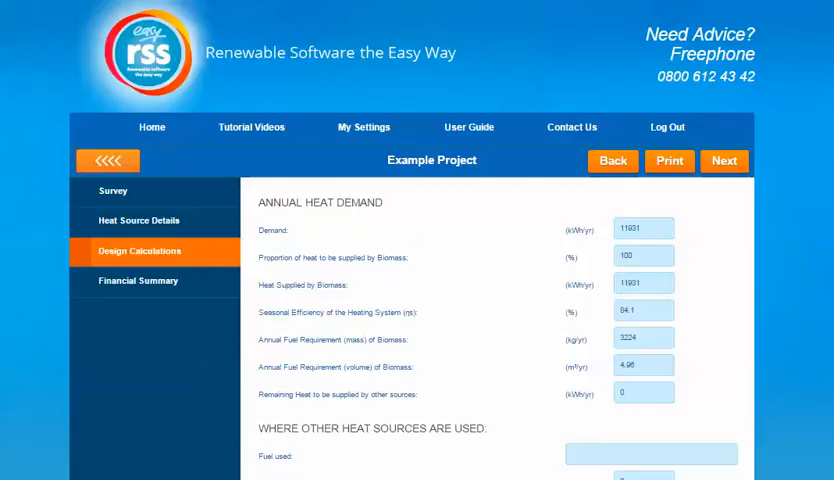
pyautogui.scroll(-3)
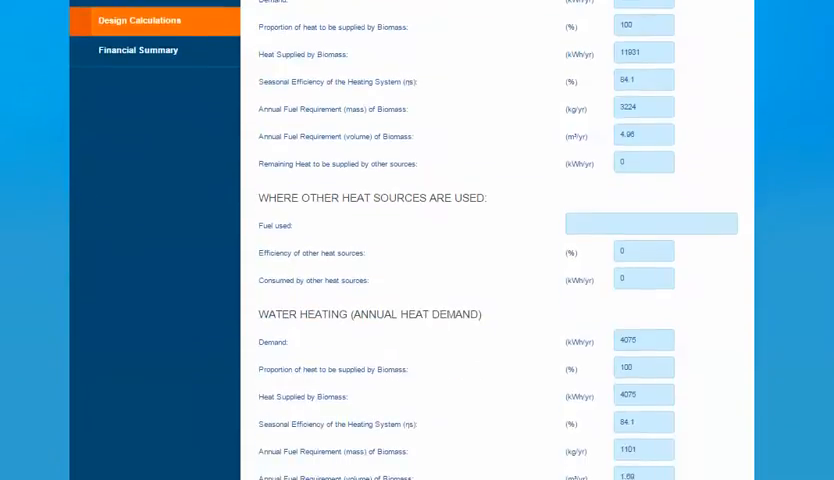
pyautogui.scroll(-3)
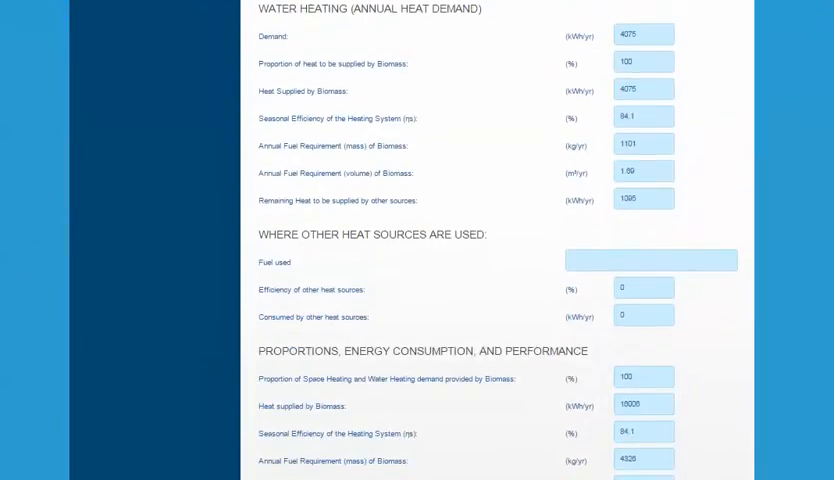
pyautogui.scroll(-3)
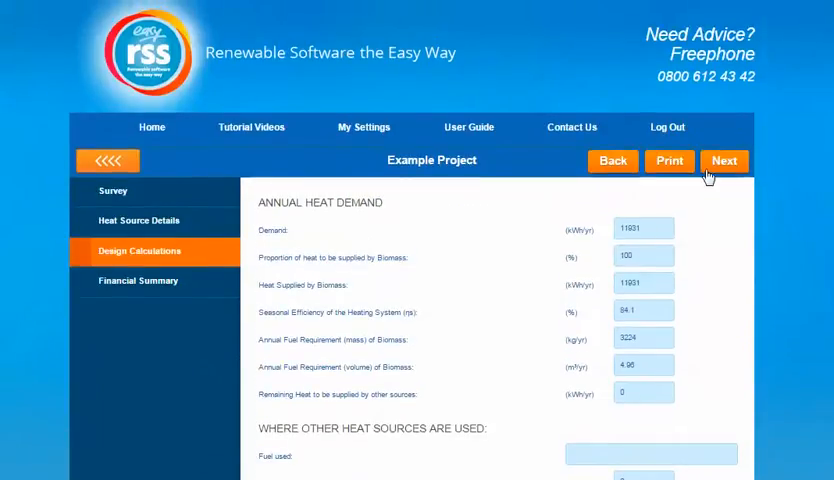
pyautogui.click(724, 160)
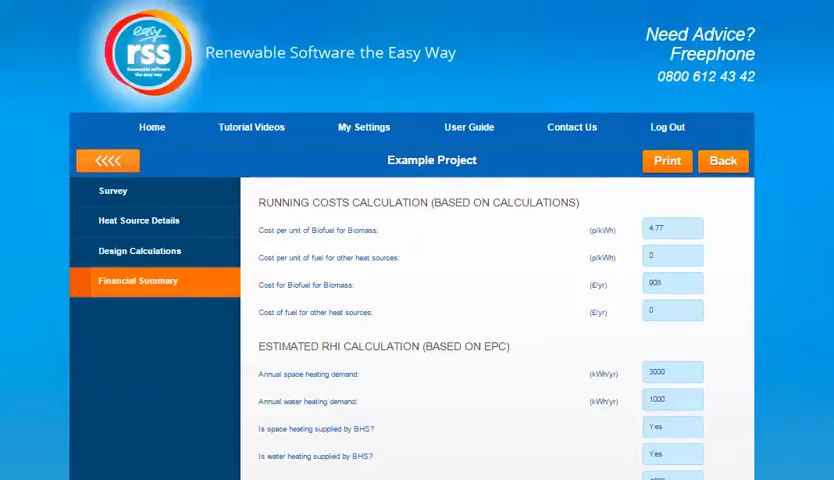
pyautogui.scroll(-3)
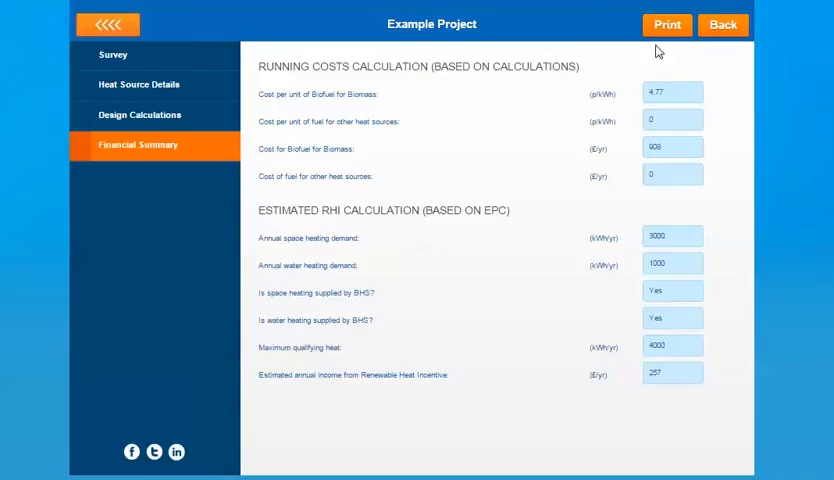
pyautogui.moveTo(428, 144)
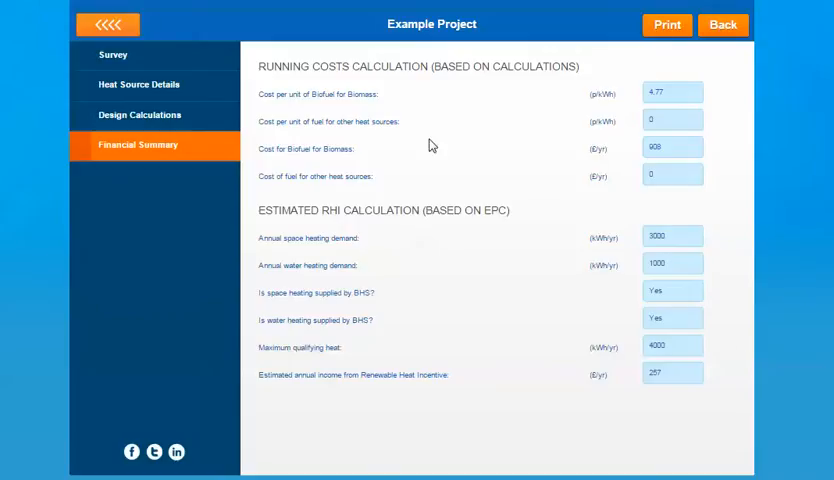
pyautogui.moveTo(156, 56)
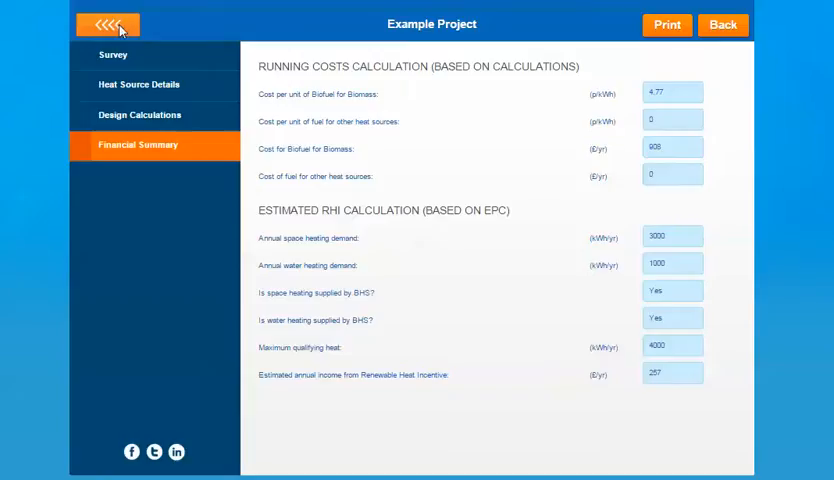
# Return to the project overview and open the Compliance Certificate, reviewing its General Information addresses.
pyautogui.click(108, 24)
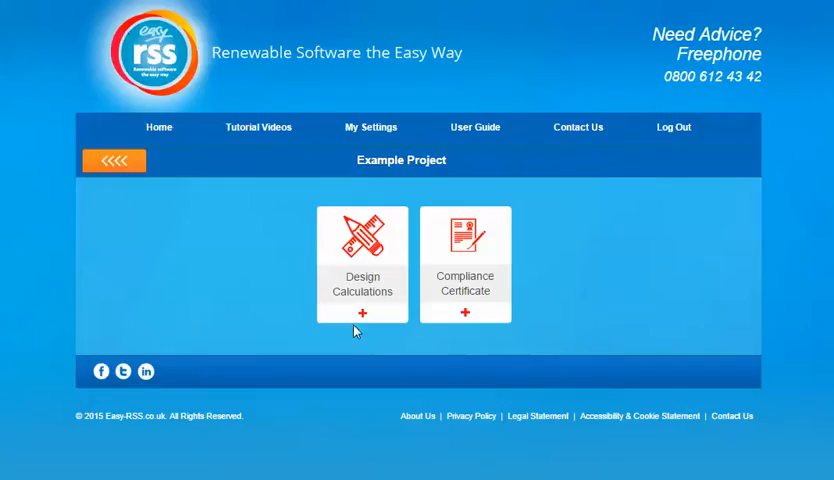
pyautogui.moveTo(464, 312)
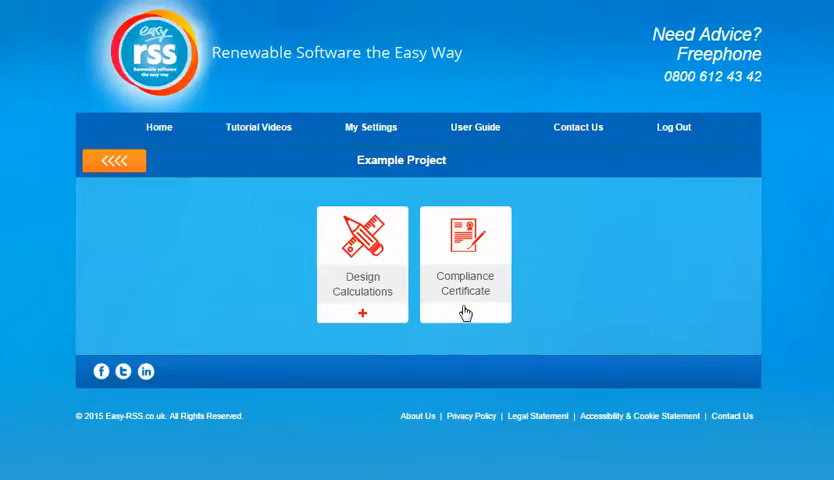
pyautogui.click(464, 264)
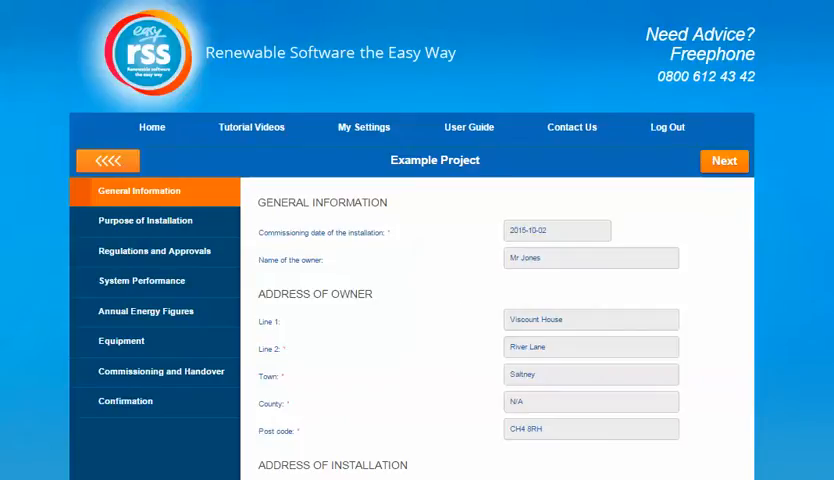
pyautogui.scroll(-3)
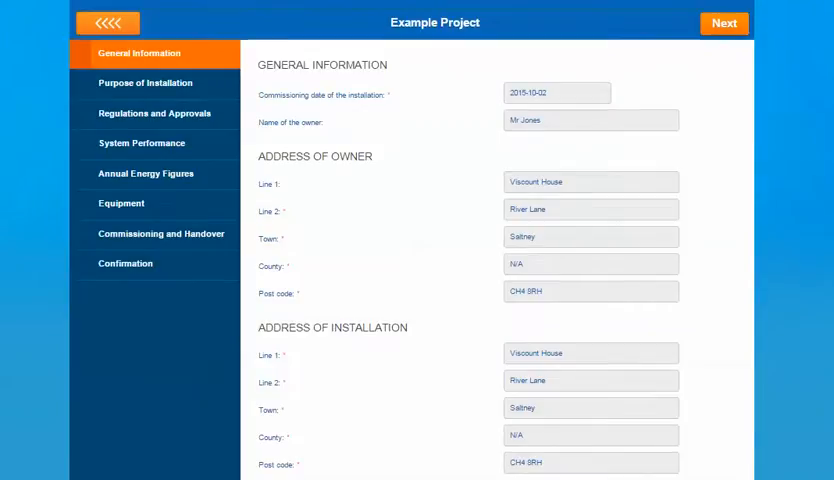
pyautogui.scroll(-3)
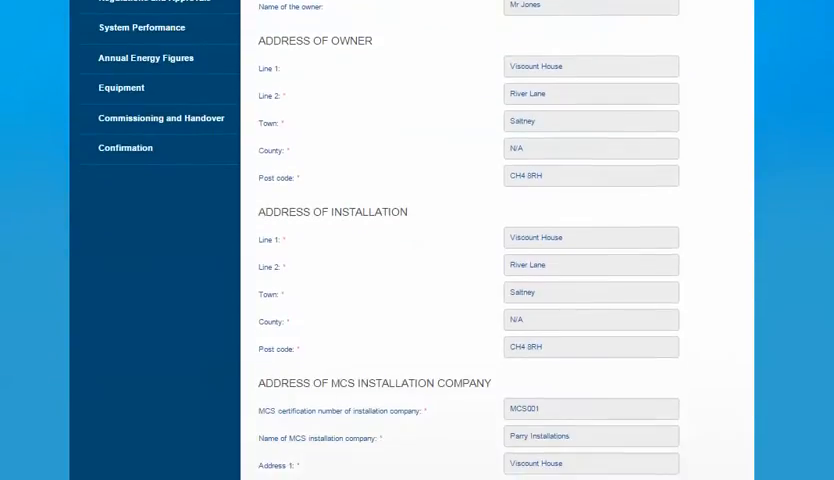
pyautogui.scroll(-3)
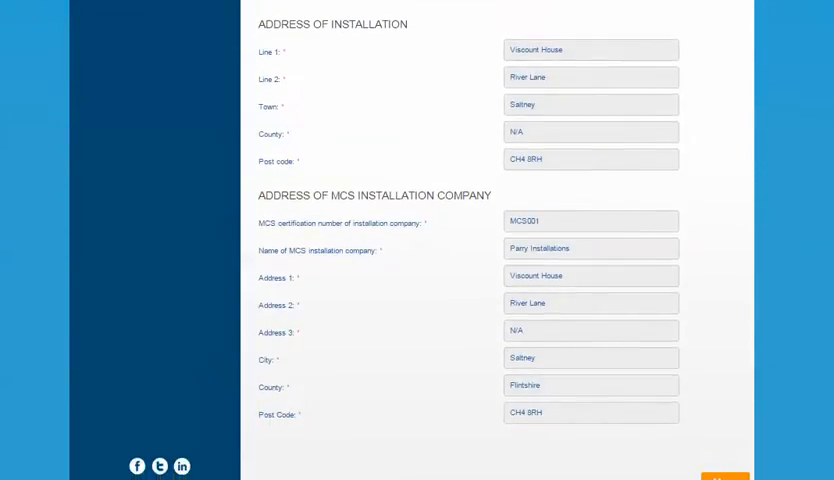
pyautogui.scroll(-3)
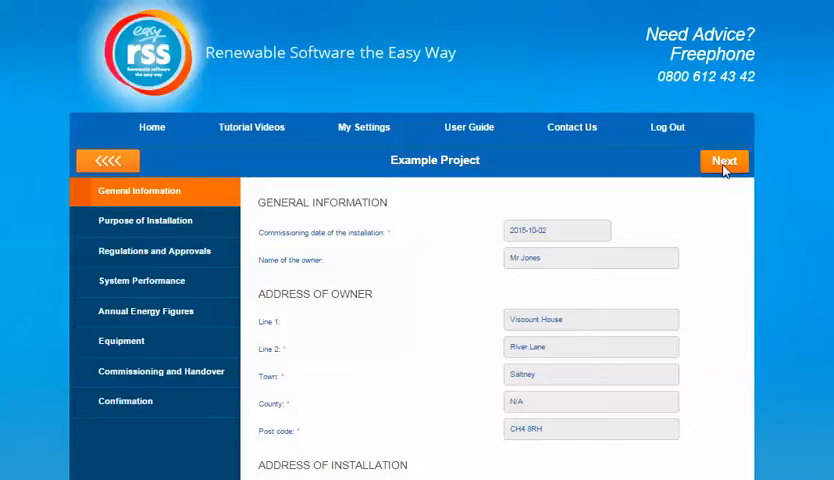
# Advance through Purpose of Installation, System Performance and Annual Energy Figures to Commissioning and Handover.
pyautogui.click(724, 160)
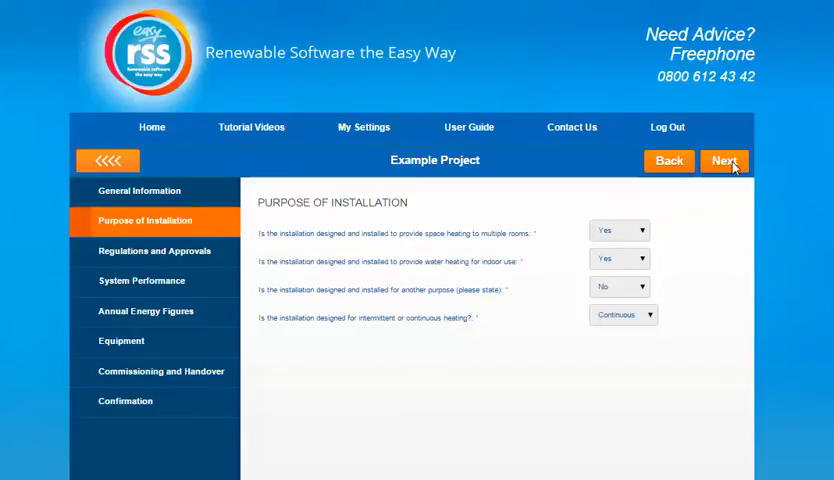
pyautogui.click(724, 160)
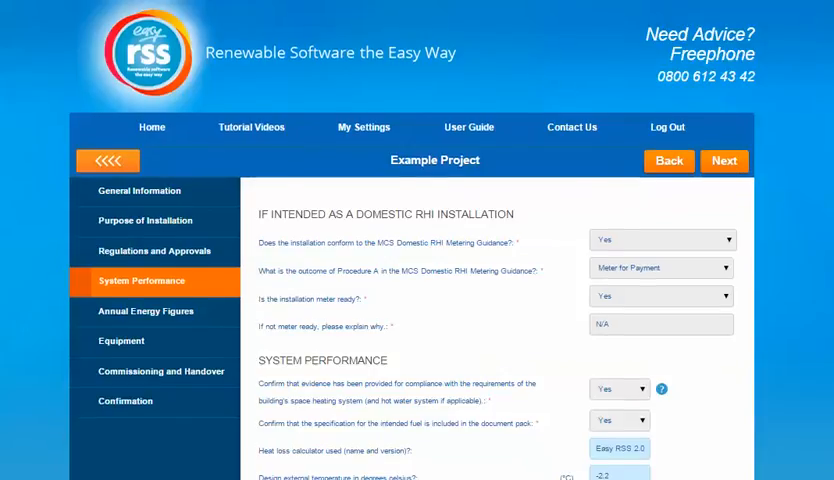
pyautogui.scroll(-3)
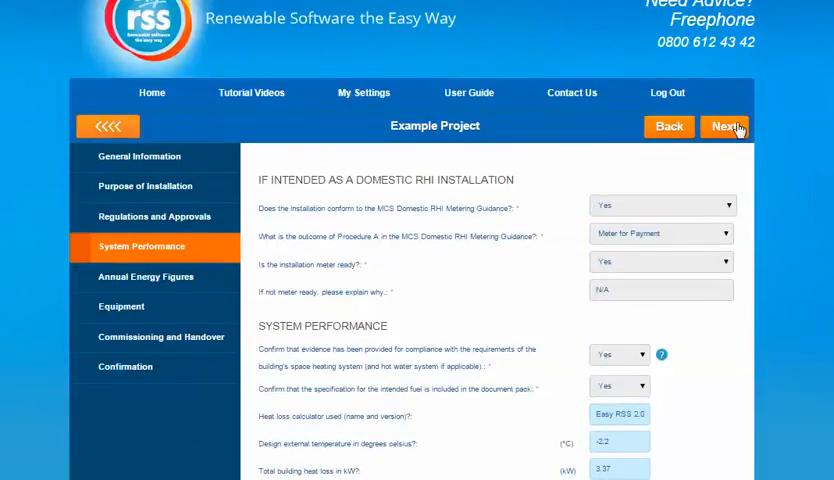
pyautogui.click(724, 126)
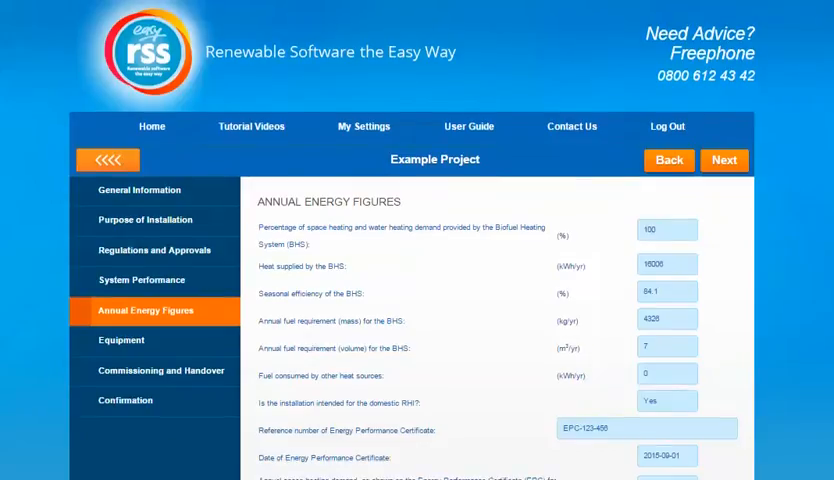
pyautogui.scroll(-3)
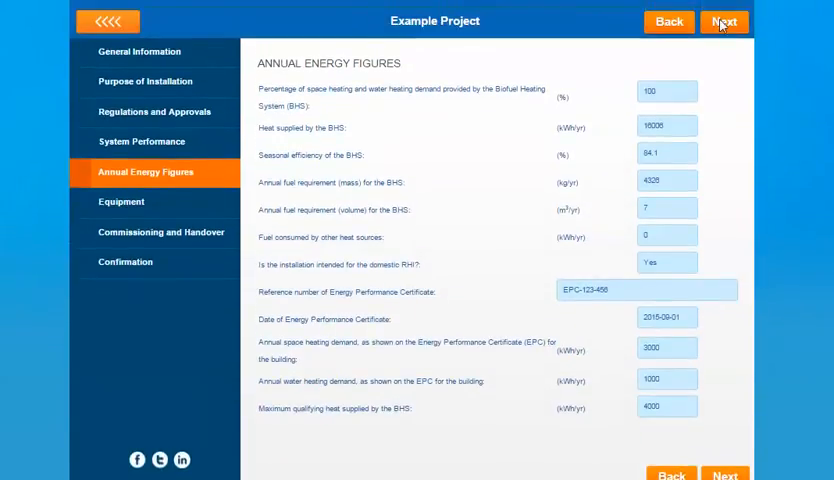
pyautogui.click(724, 20)
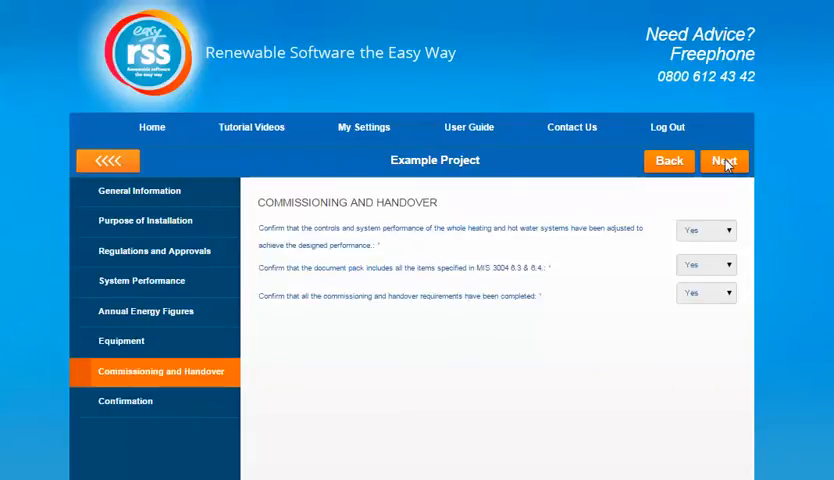
# Reach the Confirmation page, save the compliance certificate and return to the project overview.
pyautogui.click(724, 160)
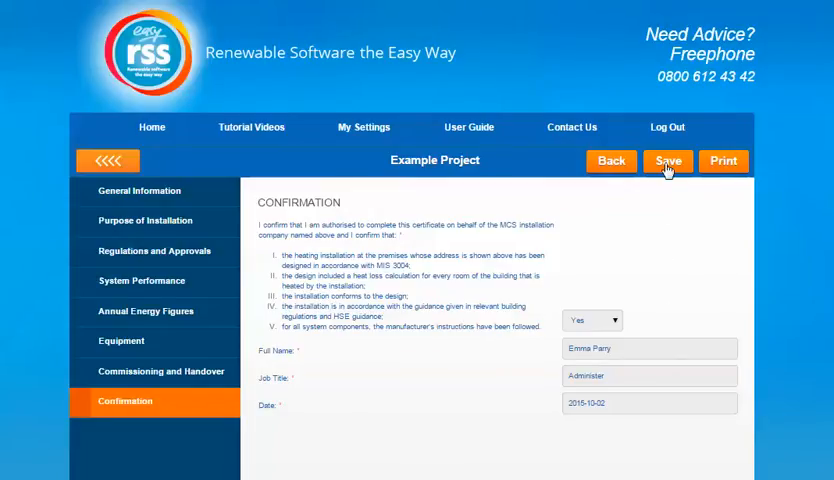
pyautogui.click(156, 372)
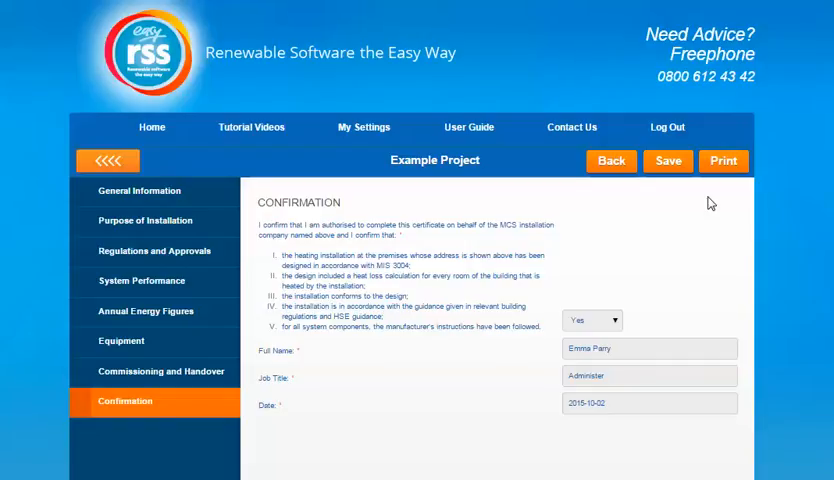
pyautogui.moveTo(464, 156)
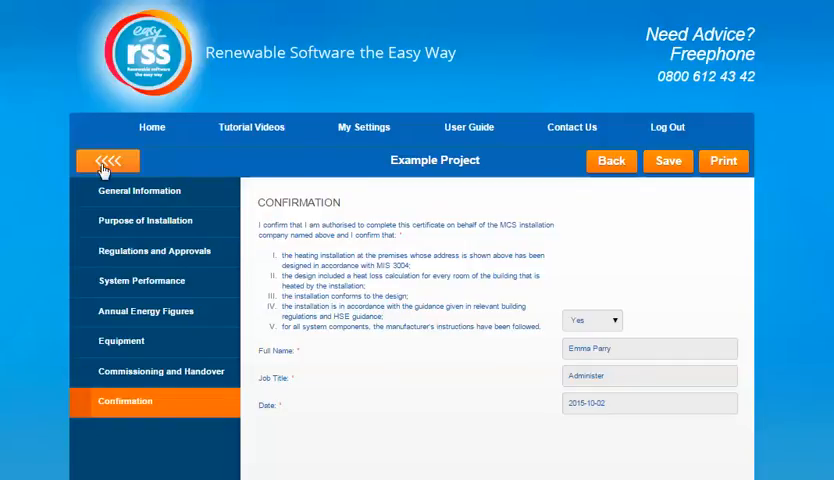
pyautogui.click(106, 160)
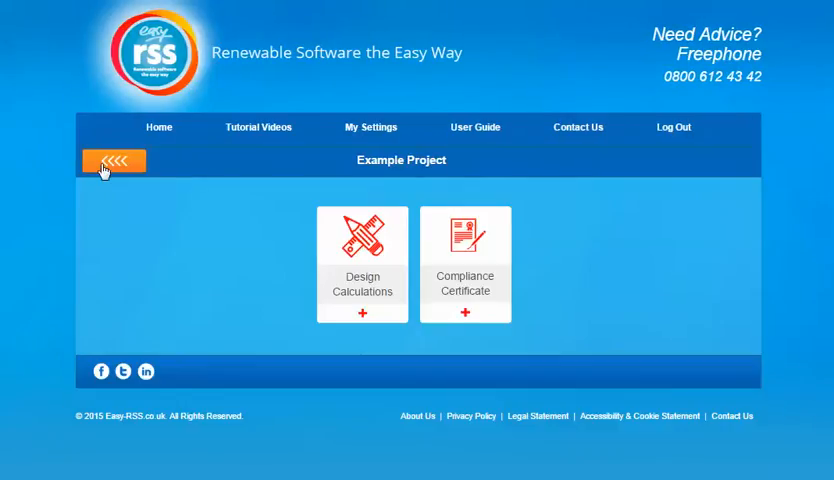